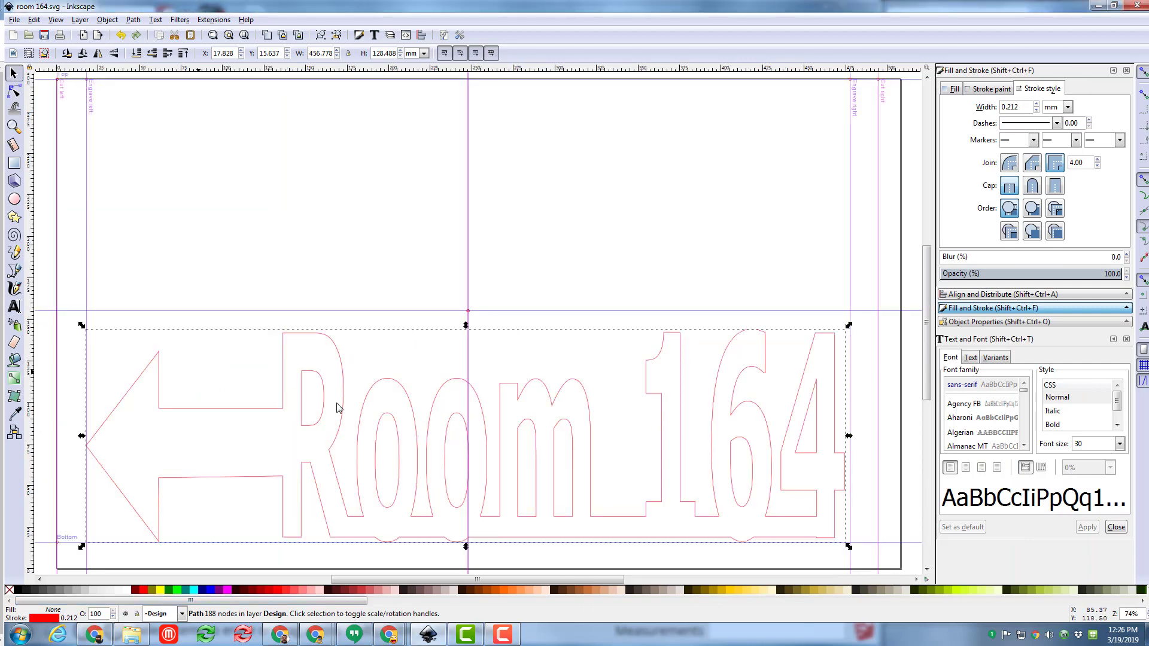
{"action": "mouse_move", "coordinate": [491, 523]}
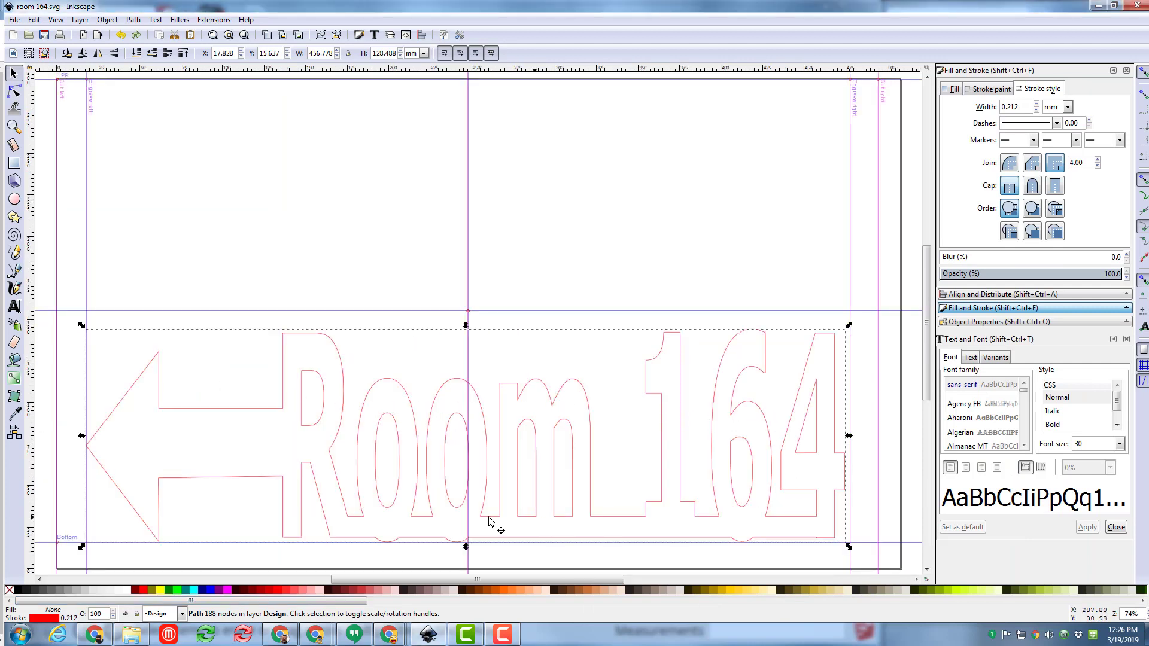
{"action": "mouse_move", "coordinate": [794, 528]}
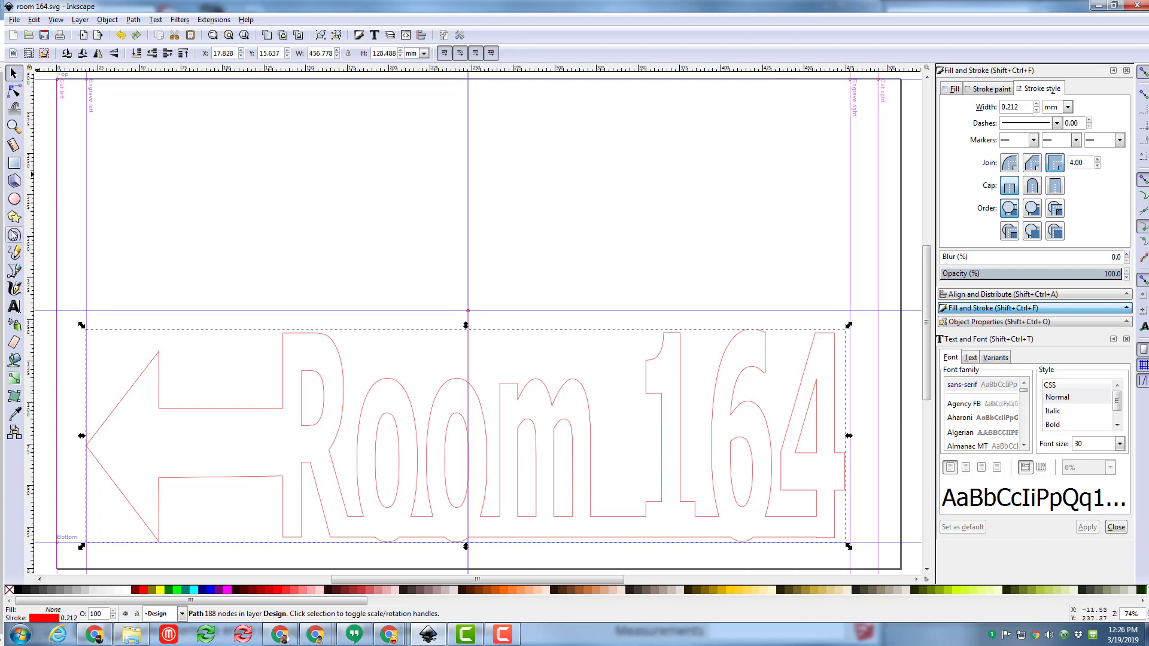
{"action": "mouse_move", "coordinate": [440, 219]}
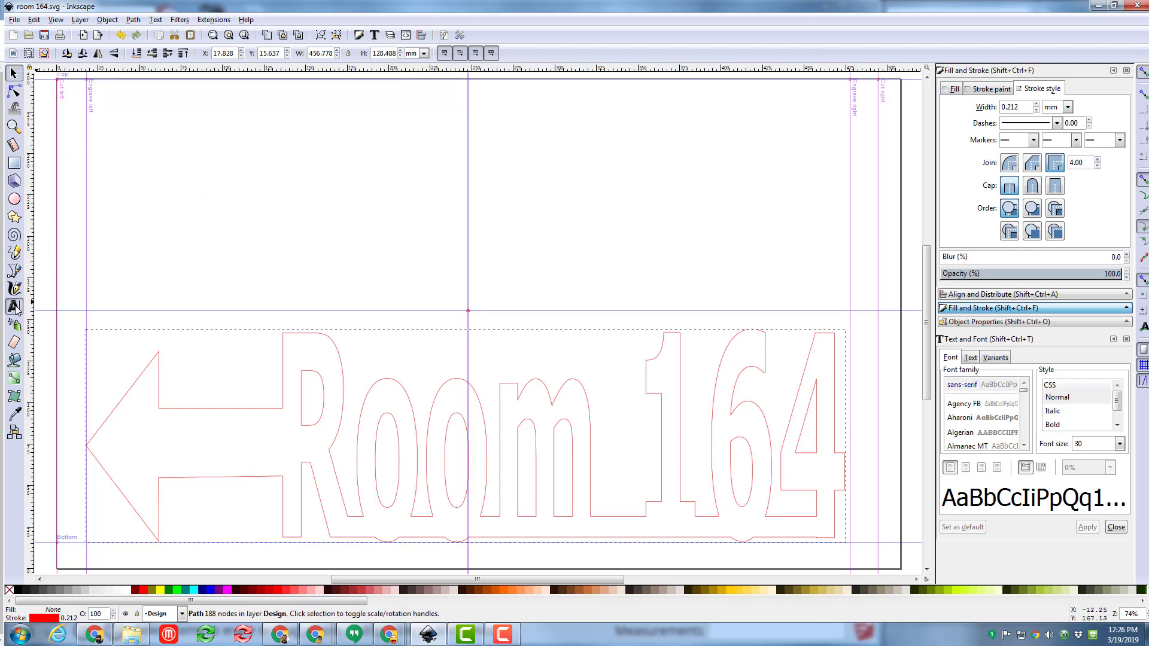
Add 'Mr. Harmon' text near the page's top-left and set it in the Forte font
{"action": "left_click", "coordinate": [14, 306]}
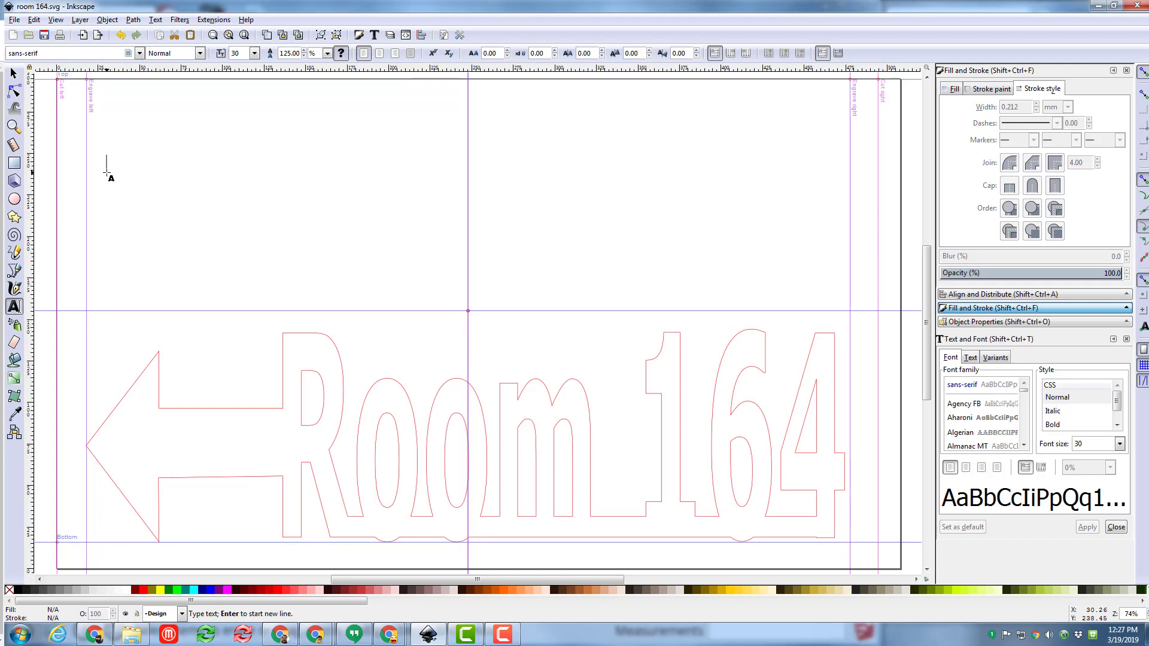
{"action": "type", "text": "Mr."}
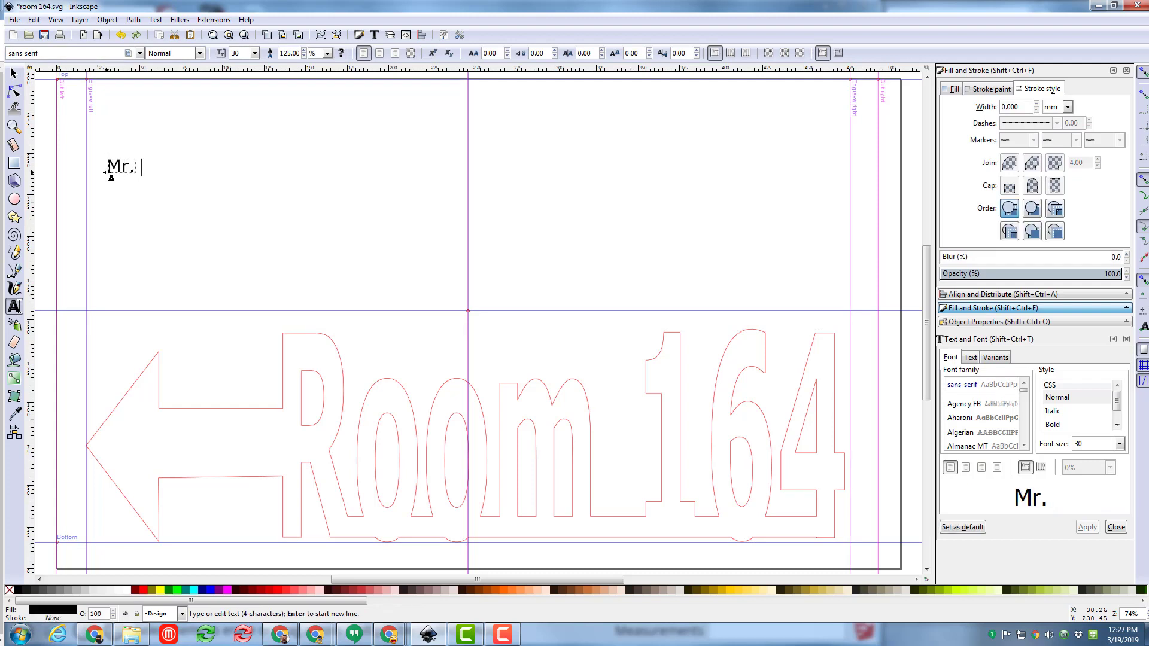
{"action": "type", "text": "Harmon"}
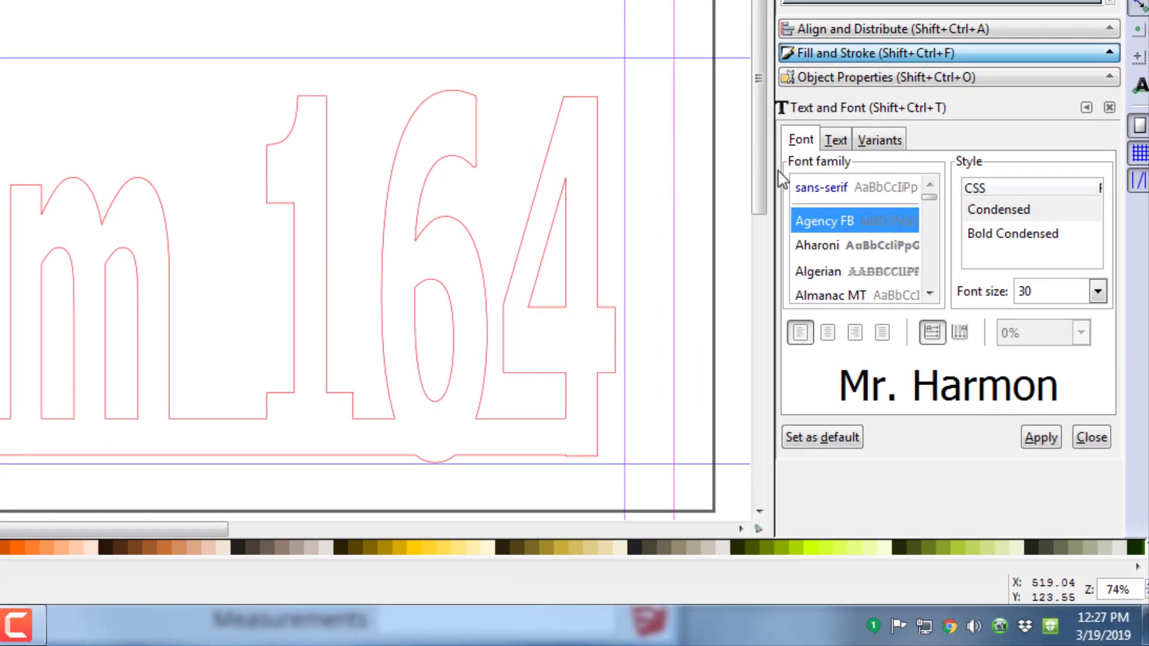
{"action": "type", "text": "f"}
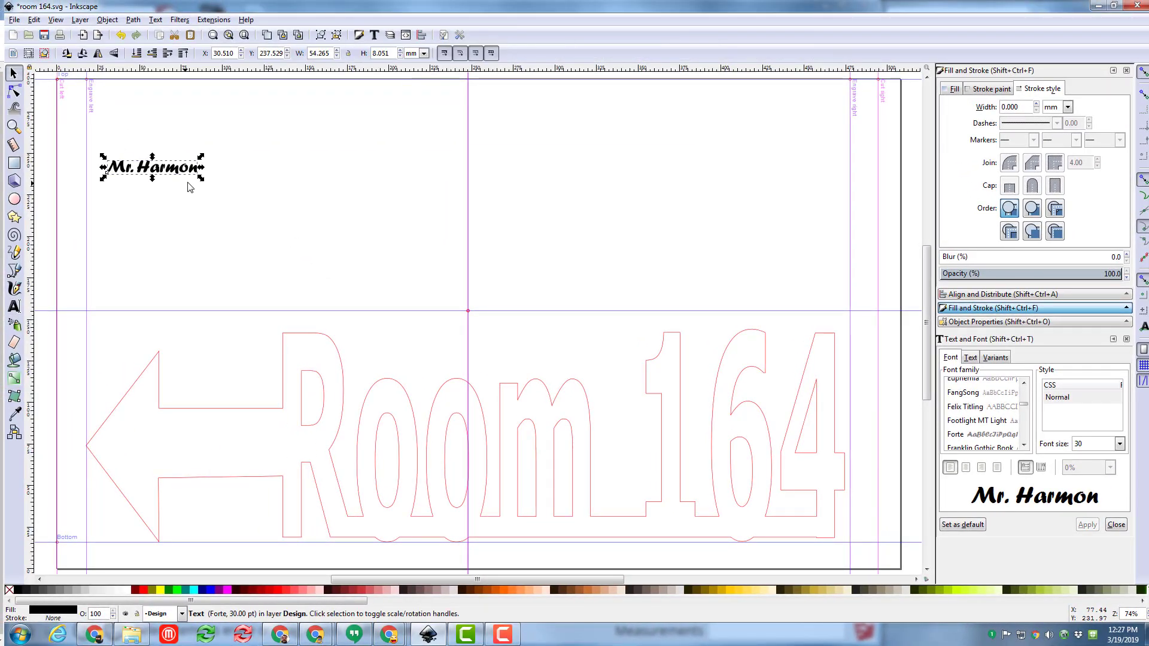
{"action": "mouse_move", "coordinate": [173, 180]}
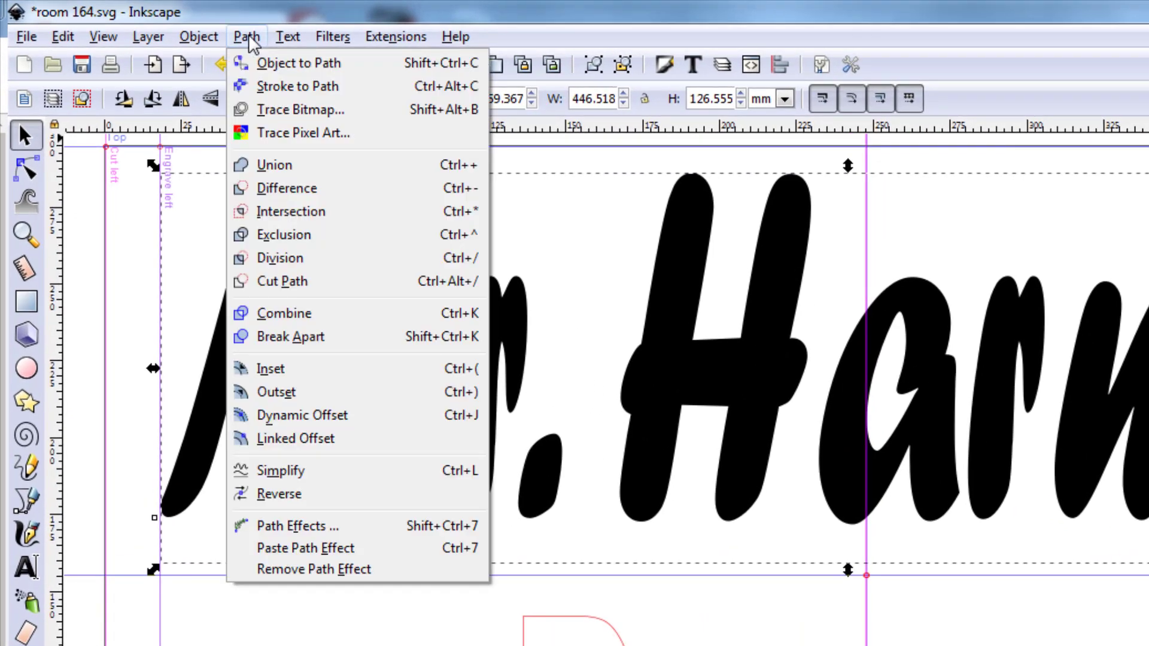
{"action": "mouse_move", "coordinate": [268, 77]}
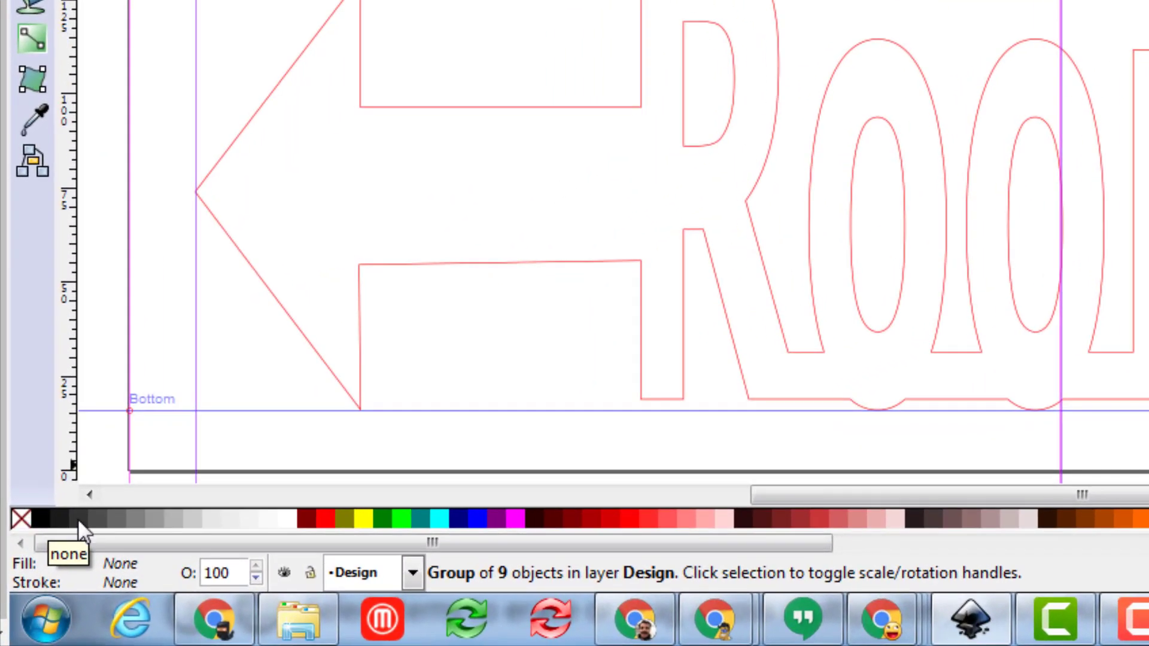
Give the converted letter paths a red stroke from the palette swatch
{"action": "right_click", "coordinate": [327, 520]}
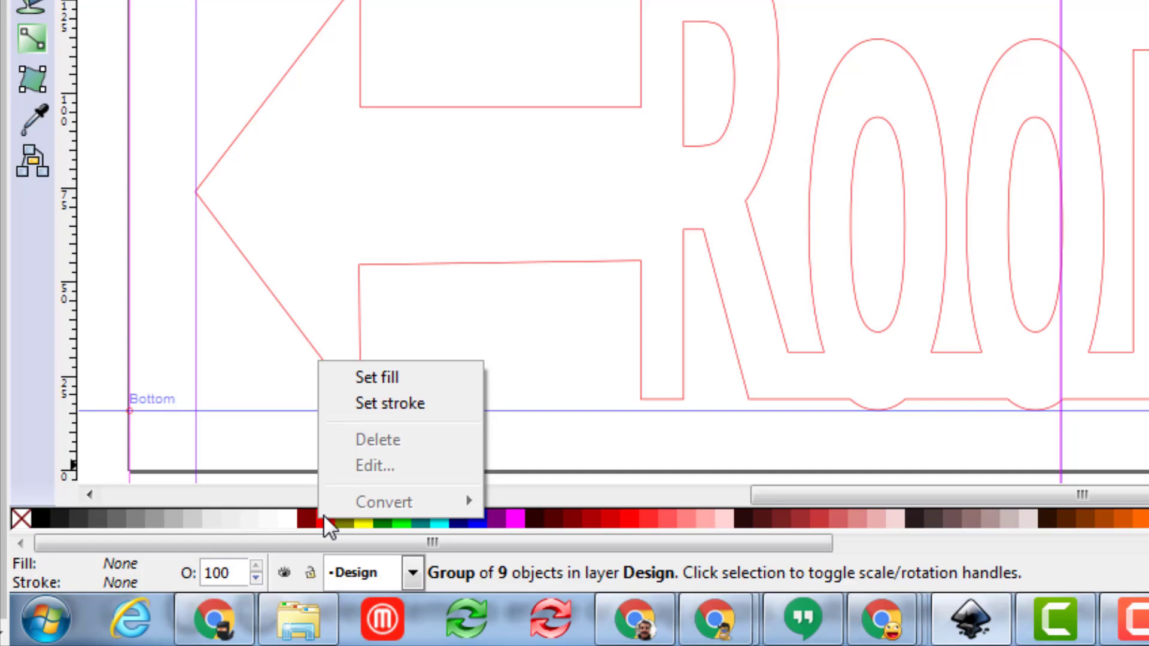
{"action": "mouse_move", "coordinate": [380, 404]}
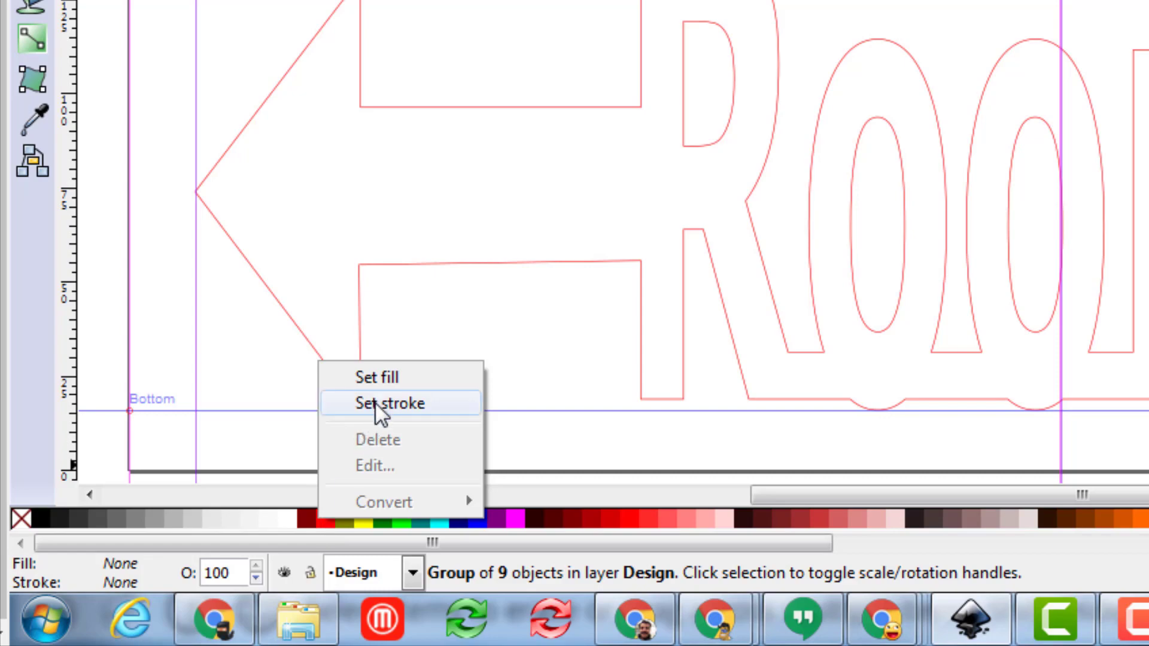
{"action": "left_click", "coordinate": [389, 403]}
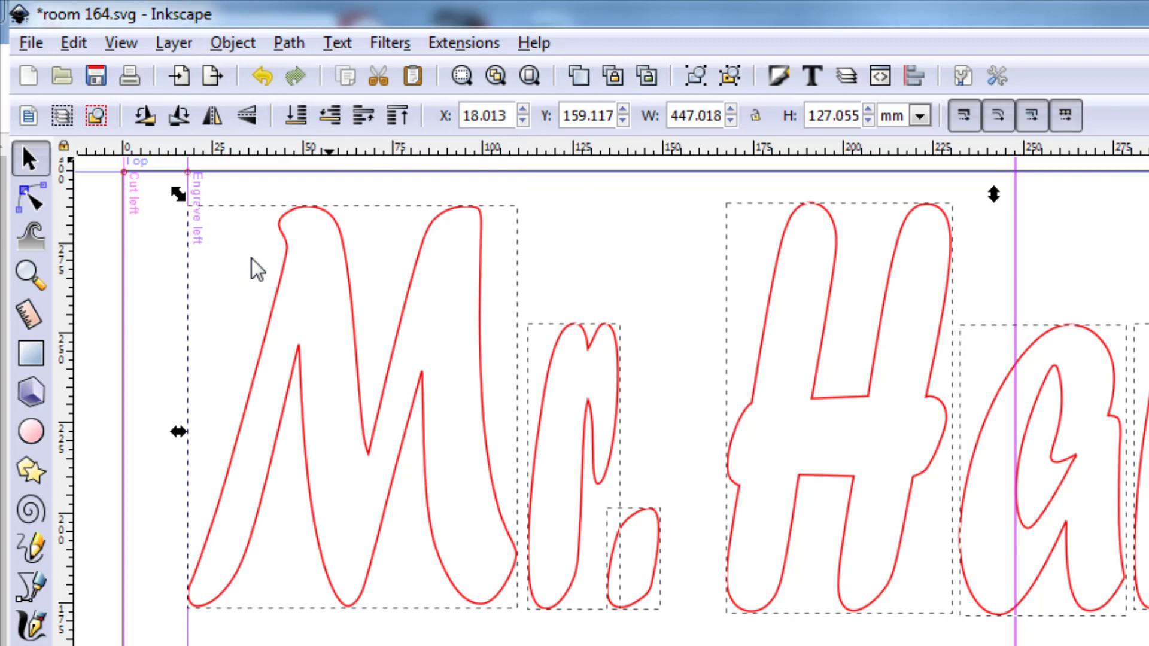
{"action": "mouse_move", "coordinate": [109, 445]}
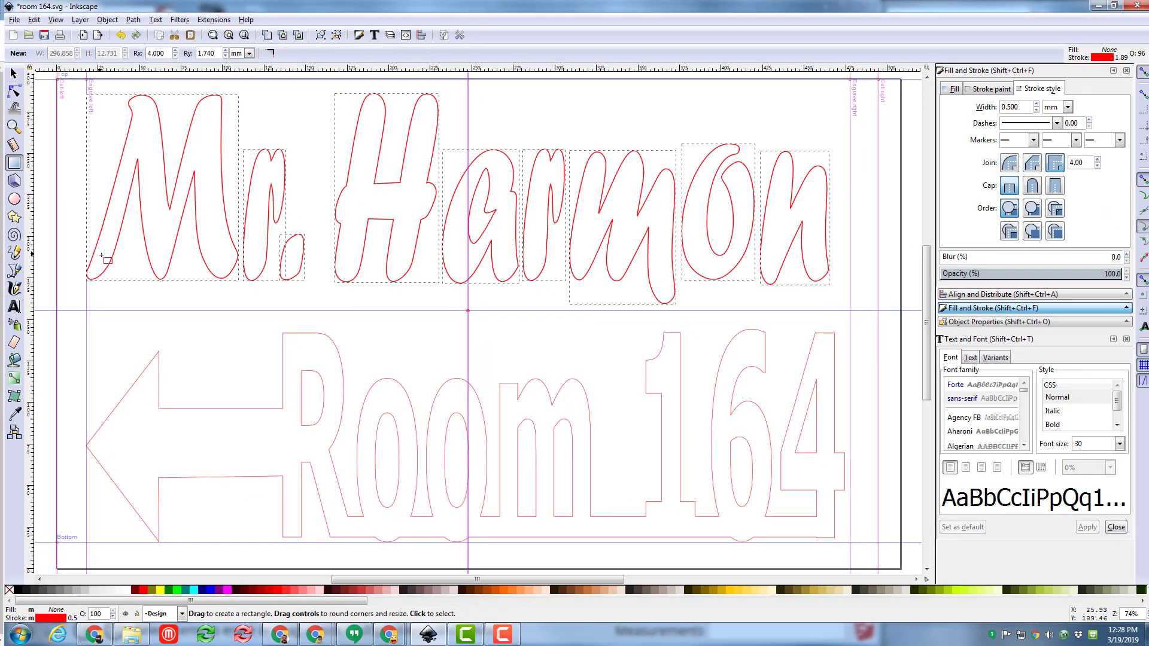
Draw a thin rectangle along the letters' baseline and fit its ends against the first letter
{"action": "left_click_drag", "start_coordinate": [105, 258], "coordinate": [715, 285]}
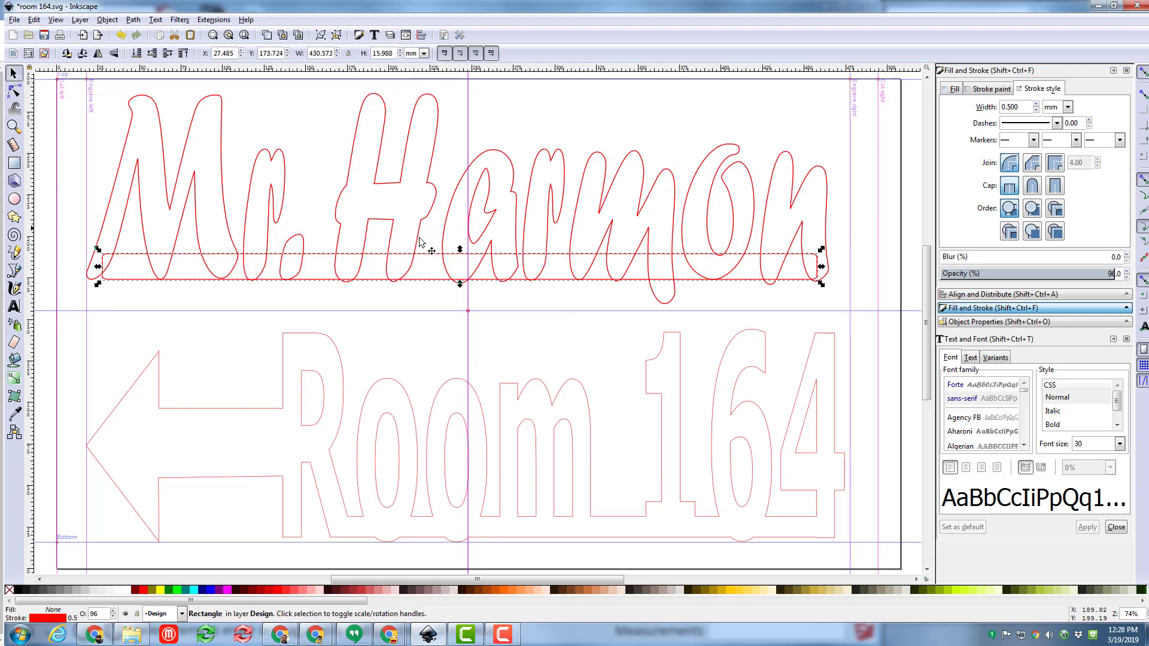
{"action": "left_click_drag", "start_coordinate": [459, 283], "coordinate": [459, 267]}
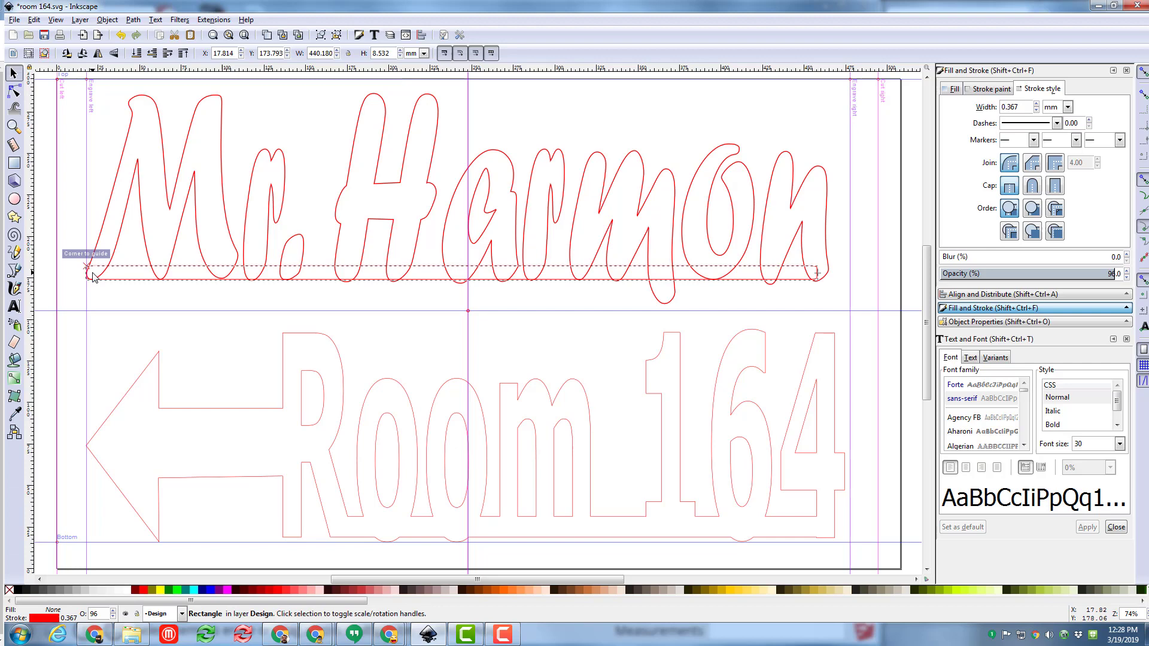
{"action": "left_click_drag", "start_coordinate": [88, 277], "coordinate": [94, 281]}
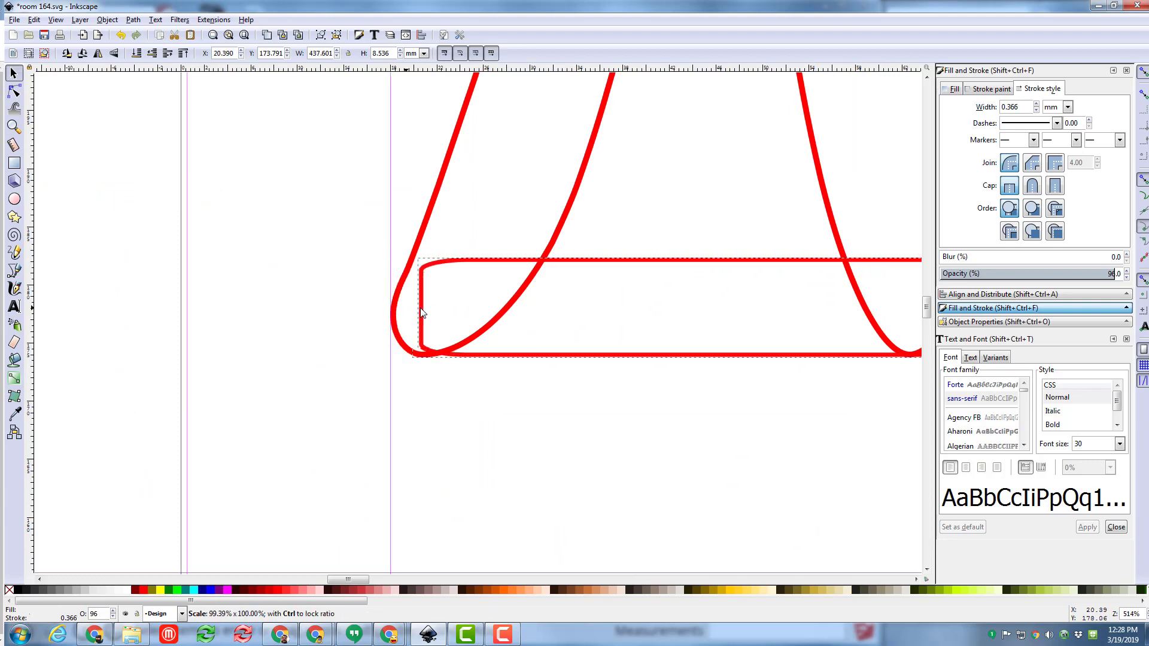
{"action": "left_click", "coordinate": [440, 308]}
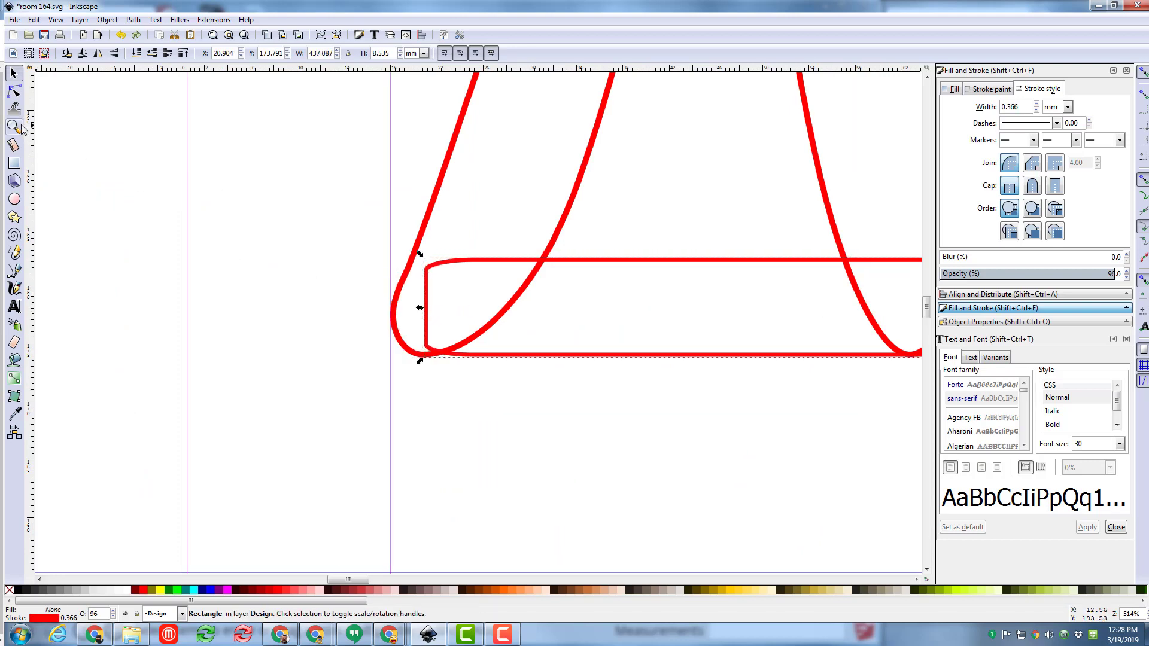
{"action": "left_click", "coordinate": [245, 35]}
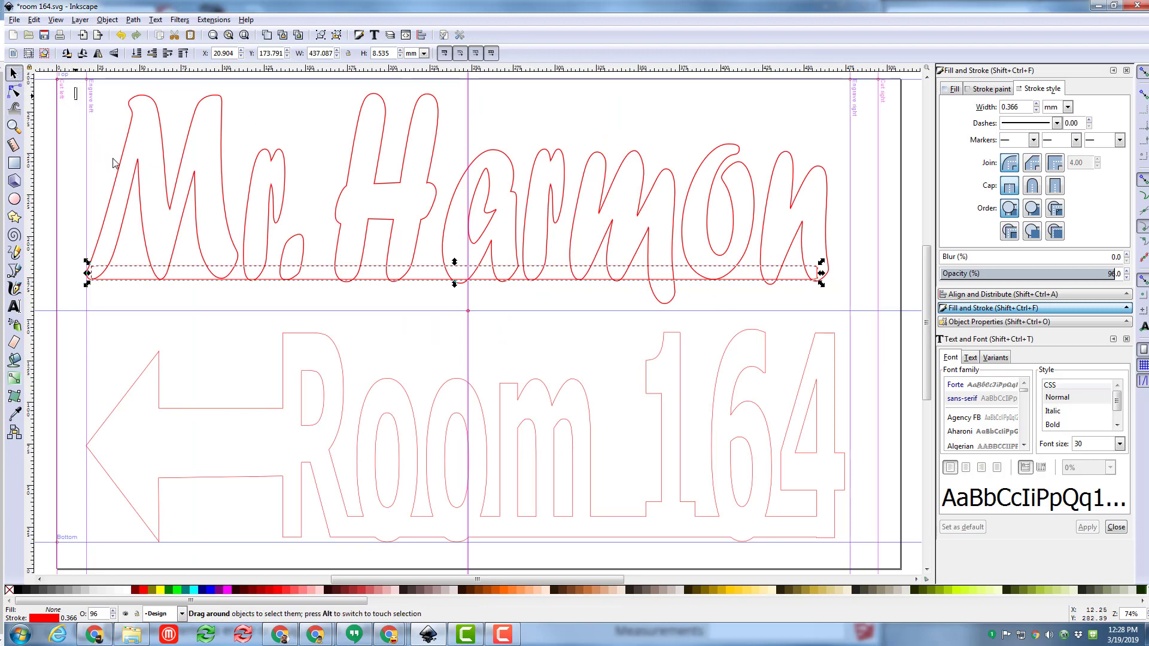
Select all letters plus the bar and combine them with Path > Union
{"action": "left_click_drag", "start_coordinate": [110, 94], "coordinate": [840, 306]}
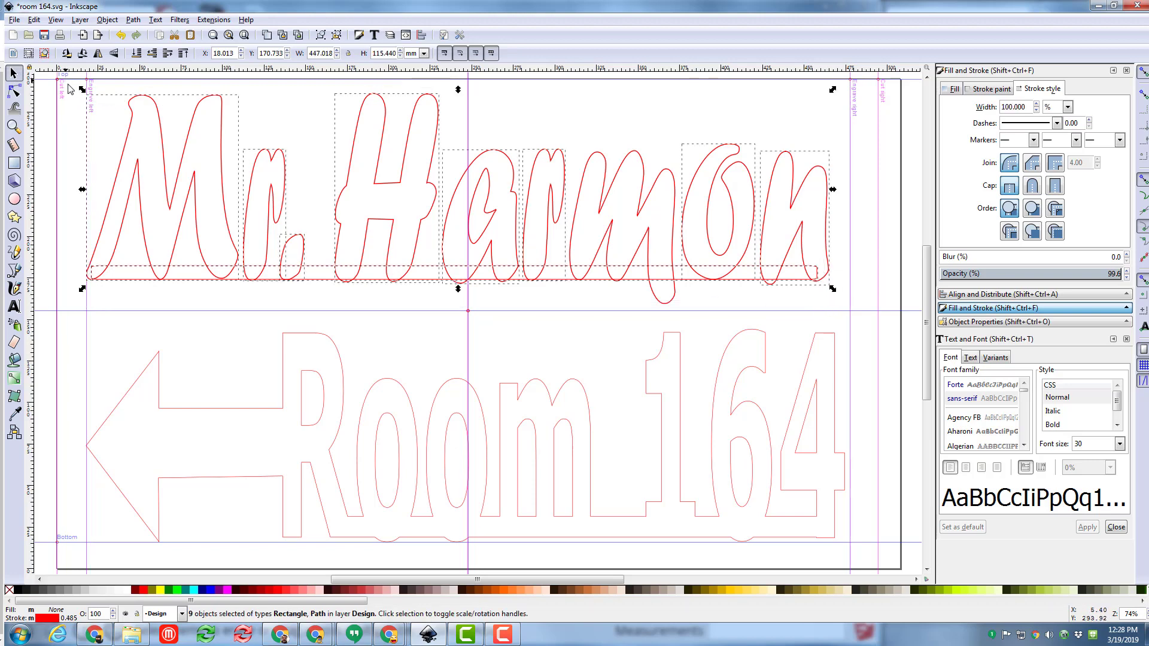
{"action": "left_click", "coordinate": [653, 202]}
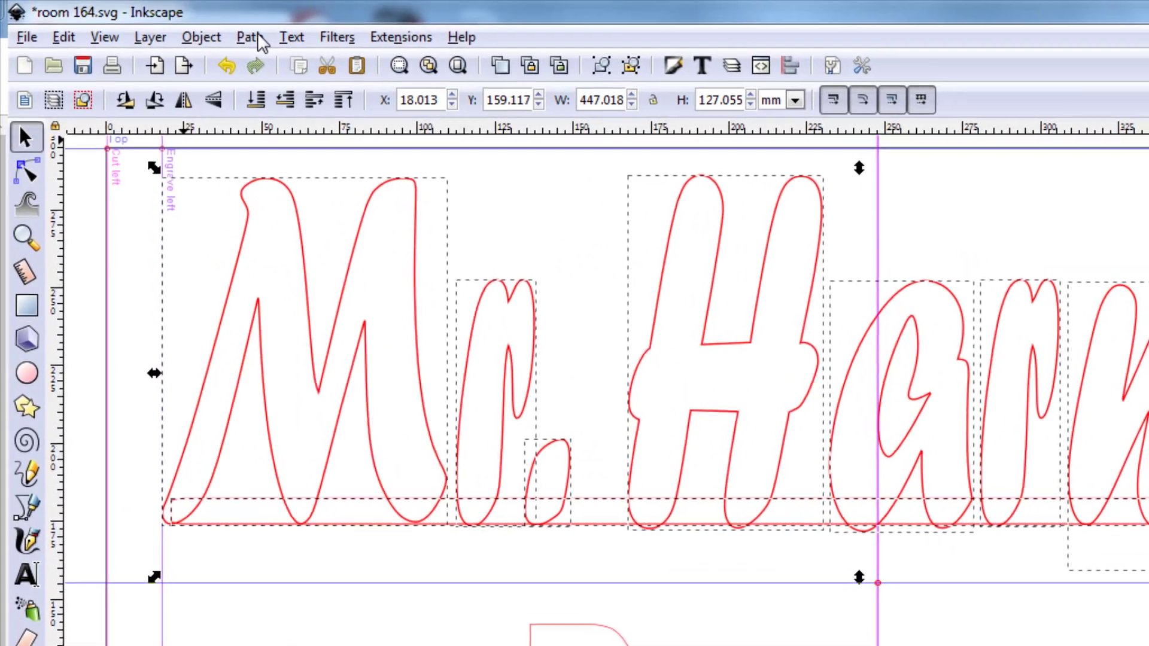
{"action": "left_click", "coordinate": [251, 37]}
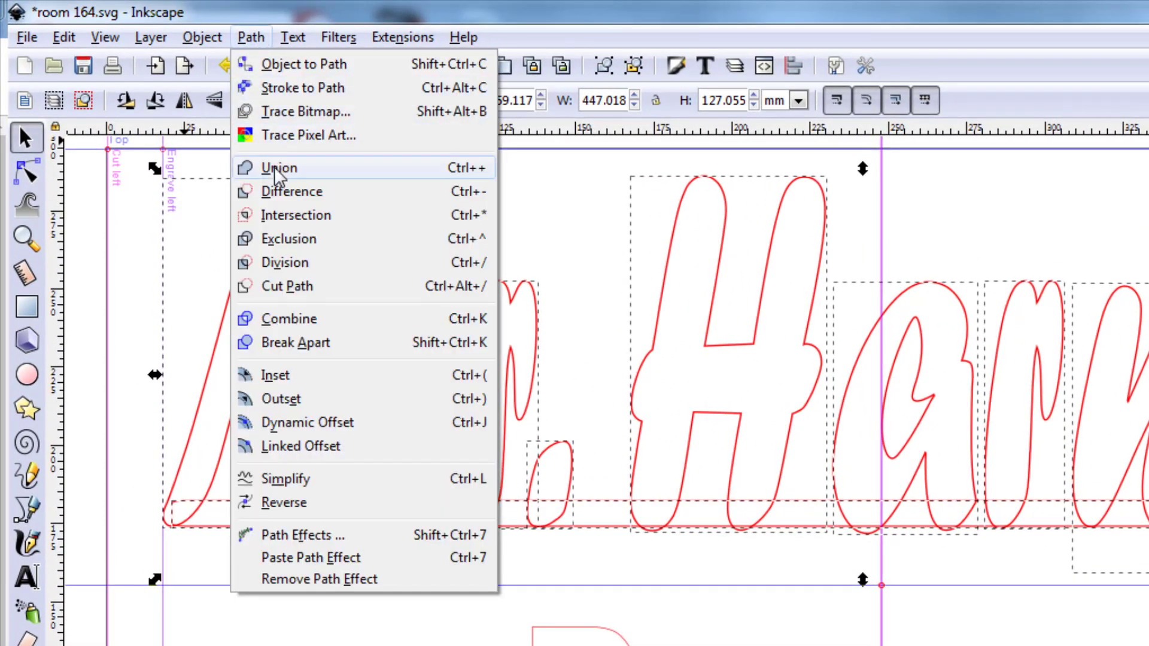
{"action": "left_click", "coordinate": [278, 168]}
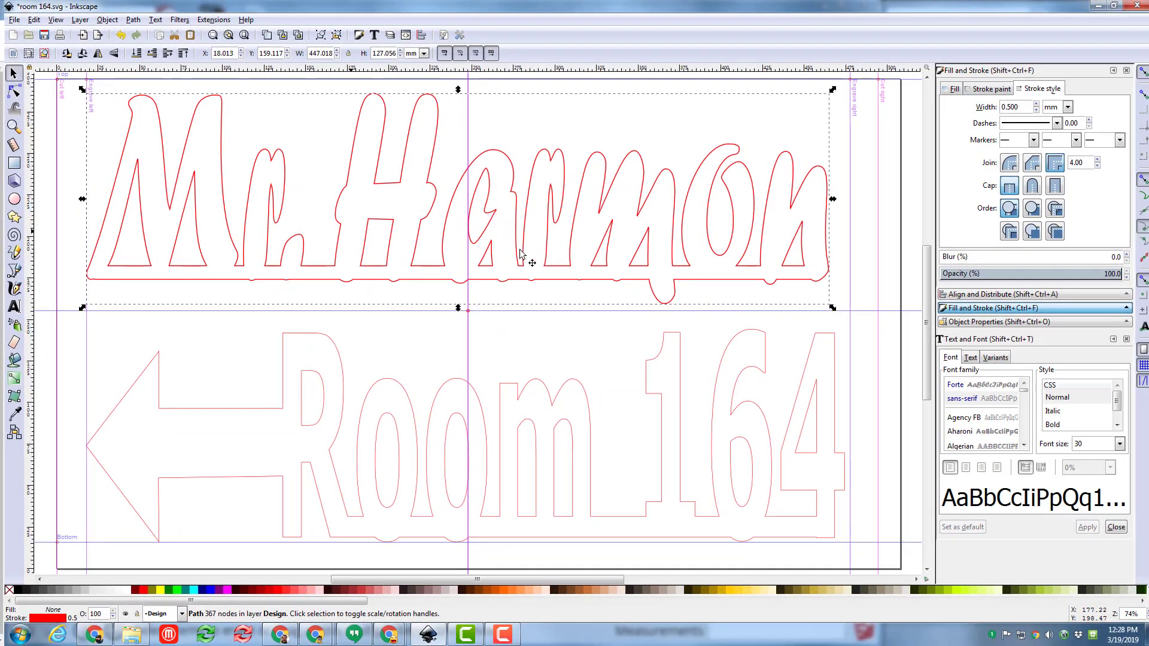
{"action": "mouse_move", "coordinate": [199, 85]}
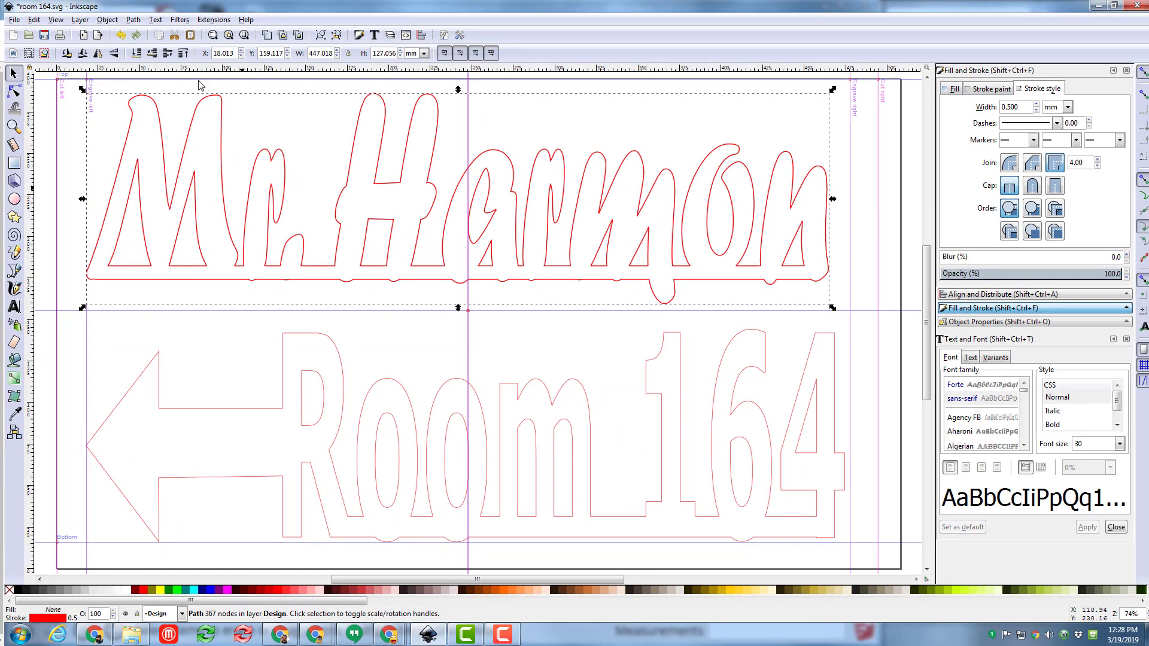
{"action": "left_click", "coordinate": [13, 20]}
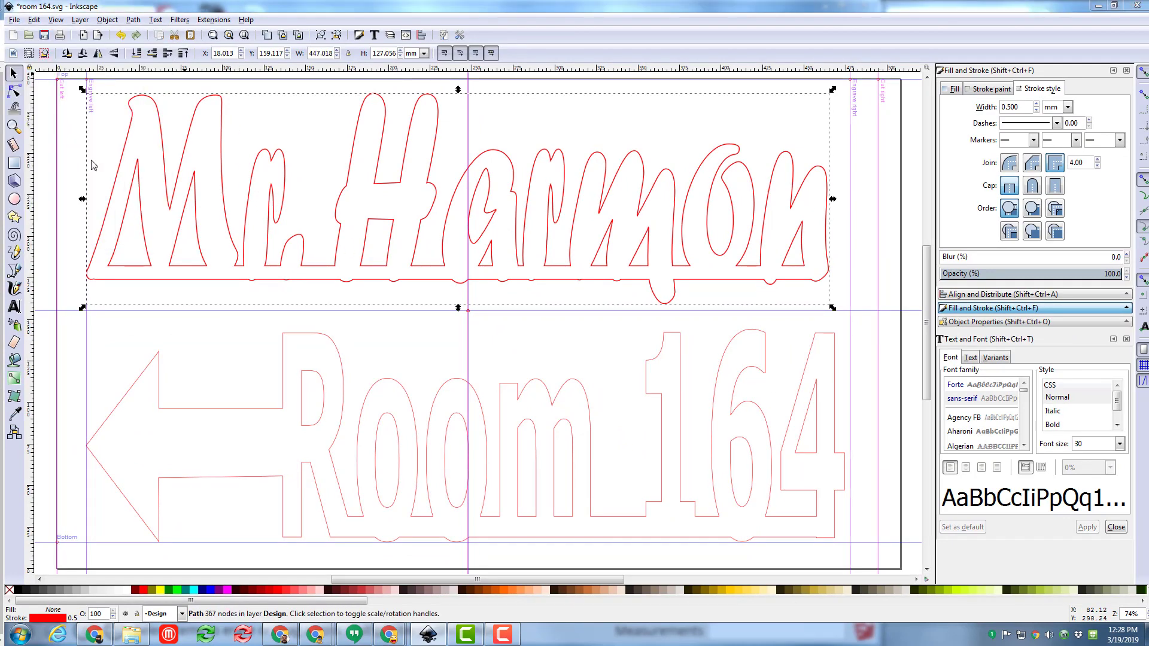
Save the design under a new SVG file name in the keychains folder
{"action": "key", "text": "ctrl+shift+s"}
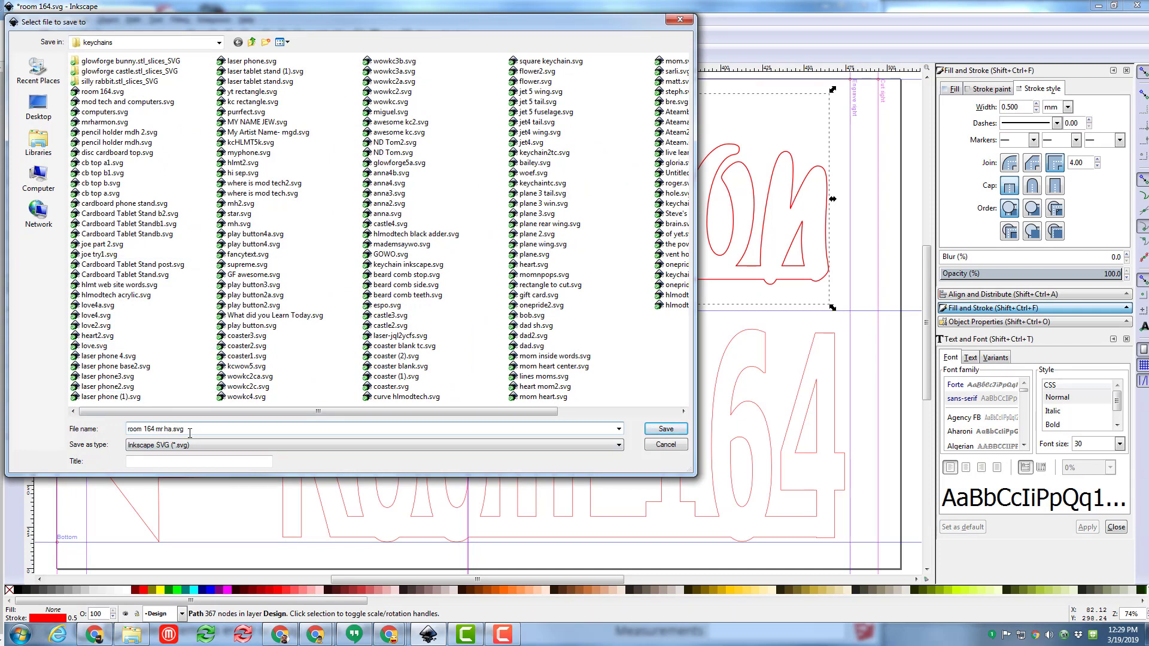
{"action": "left_click", "coordinate": [664, 429]}
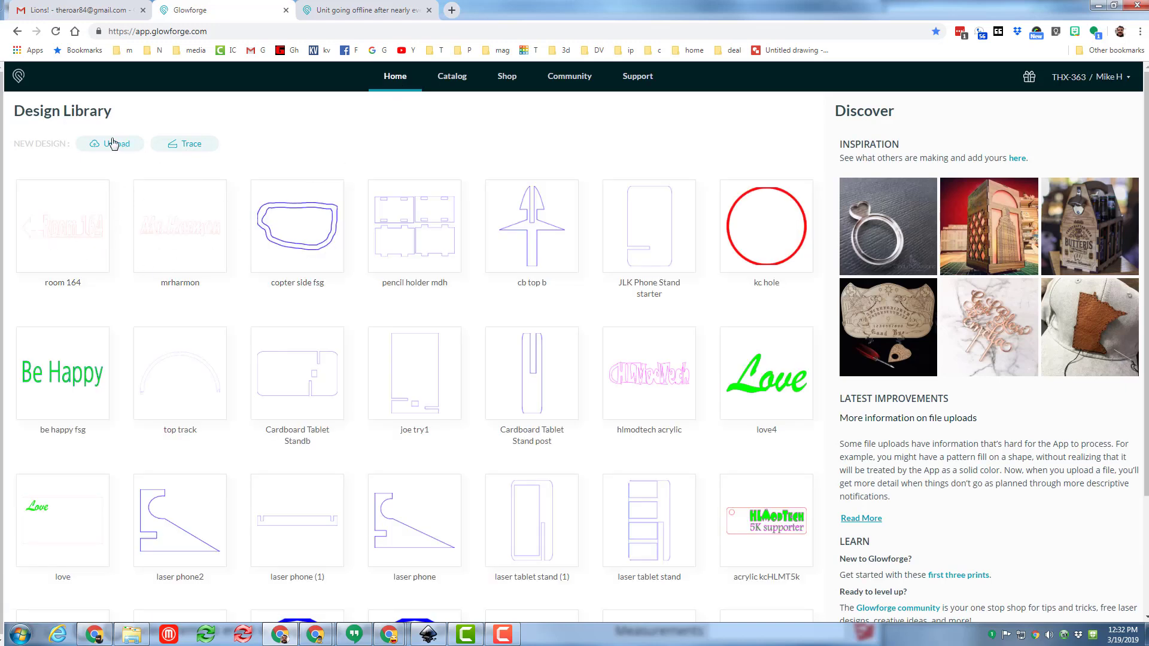
Start a new design upload from the Glowforge dashboard
{"action": "left_click", "coordinate": [112, 144]}
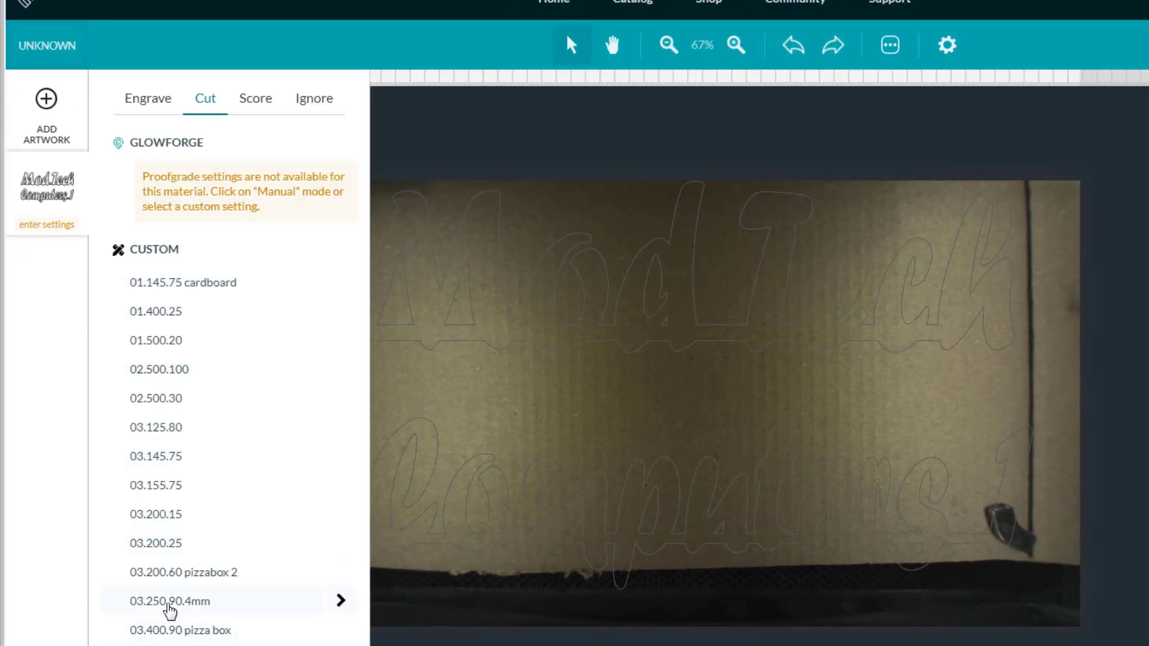
Apply the 03.250.90.4mm custom cut setting and move the ModTech lettering to the material's top
{"action": "left_click", "coordinate": [169, 601]}
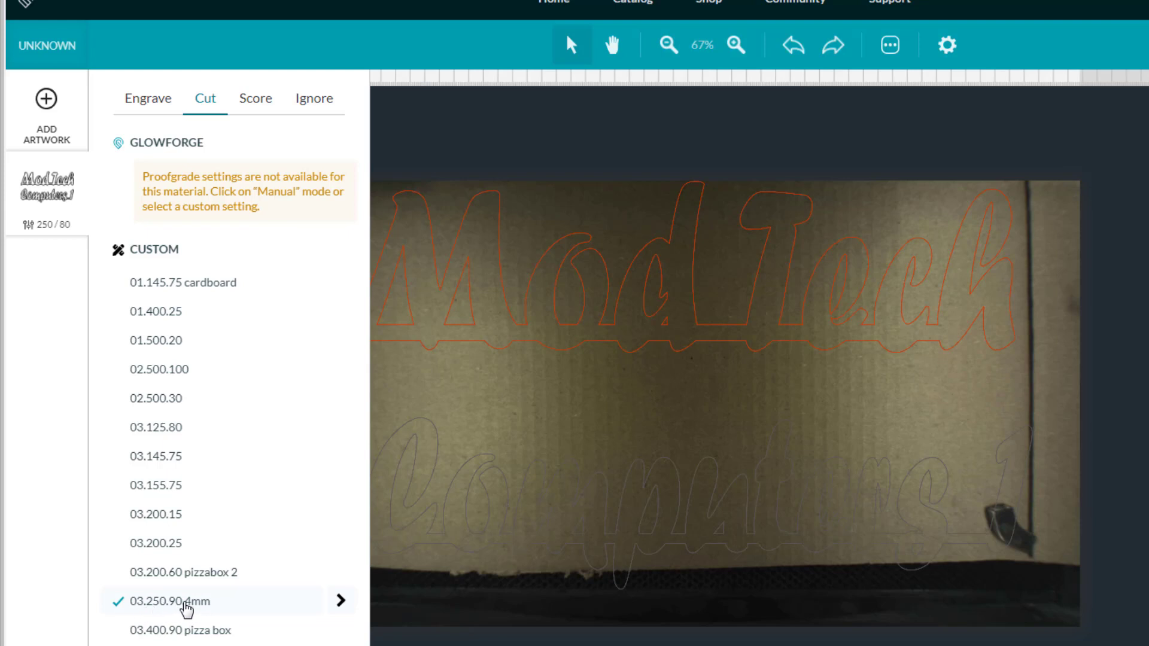
{"action": "mouse_move", "coordinate": [495, 430]}
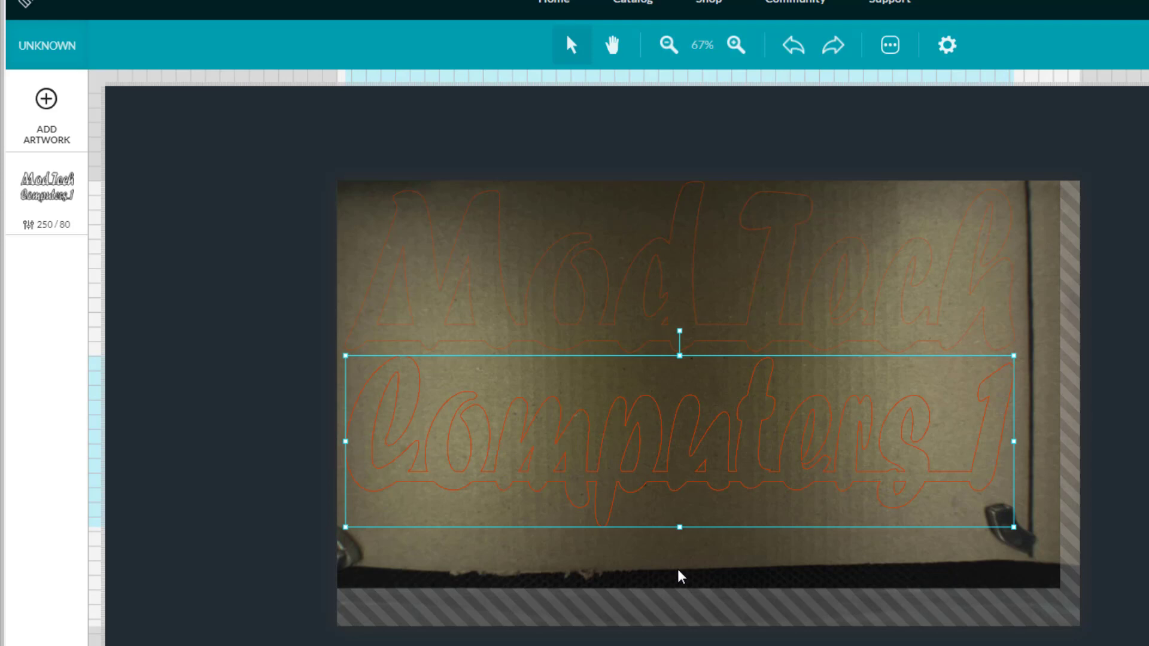
{"action": "left_click_drag", "start_coordinate": [678, 429], "coordinate": [685, 246]}
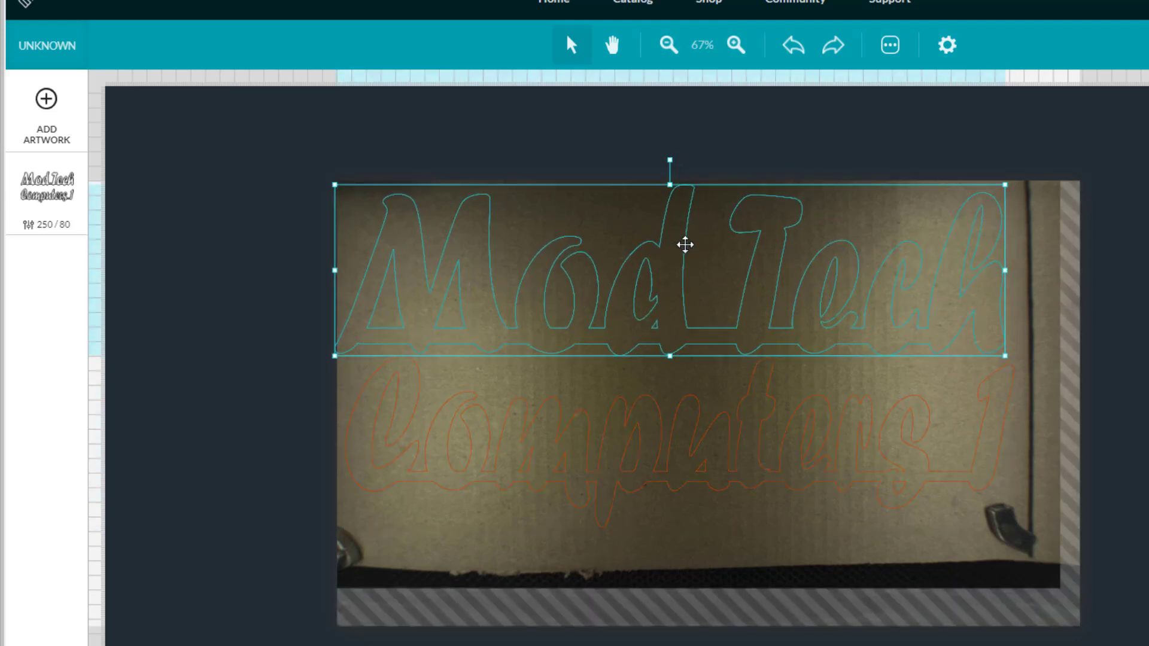